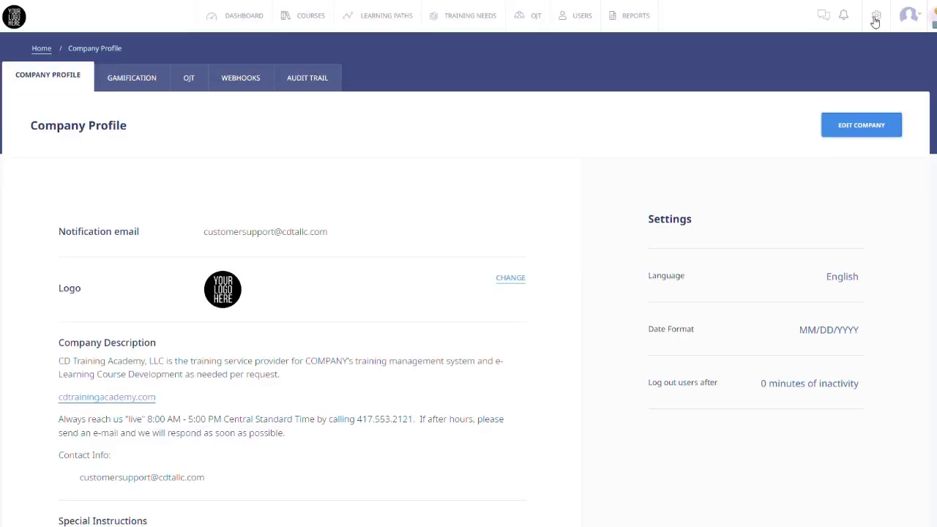
Start editing the company profile from the account menu.
{"action": "left_click", "coordinate": [910, 14]}
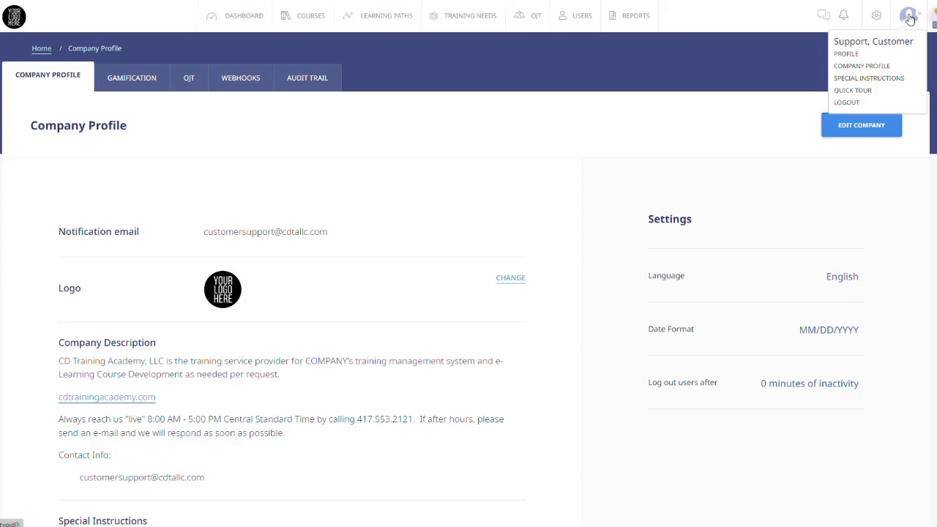
{"action": "mouse_move", "coordinate": [867, 61]}
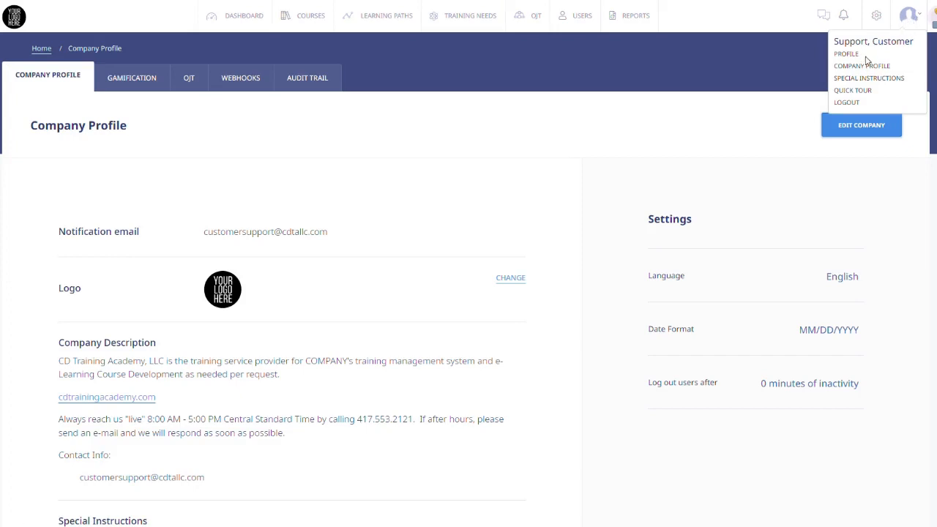
{"action": "mouse_move", "coordinate": [863, 67]}
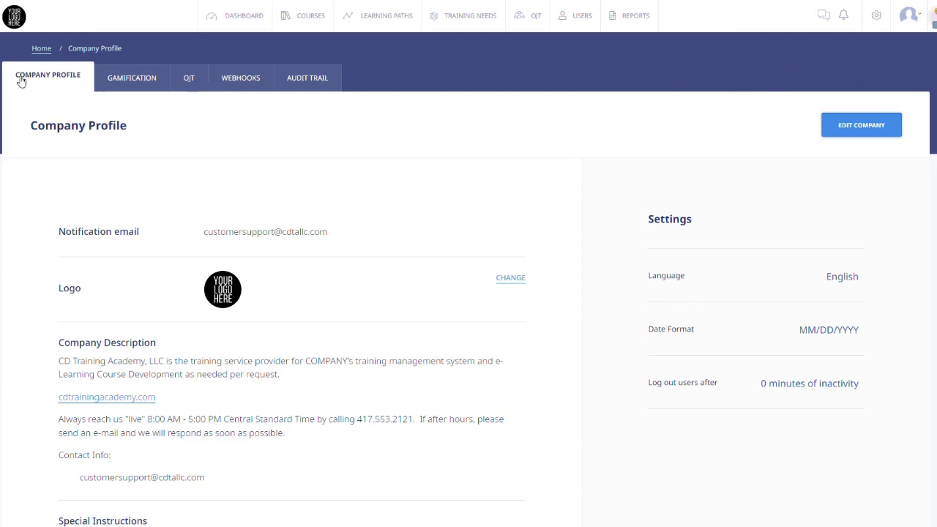
{"action": "mouse_move", "coordinate": [131, 91]}
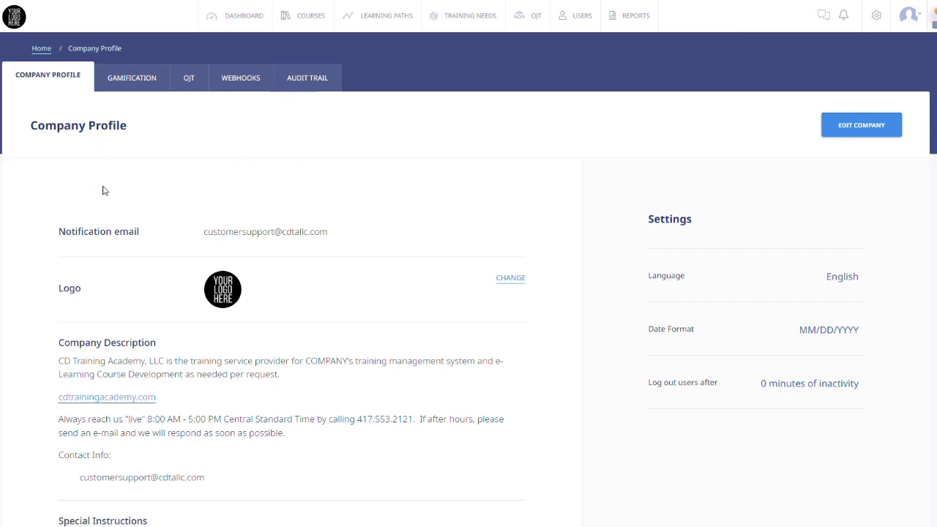
{"action": "mouse_move", "coordinate": [354, 240]}
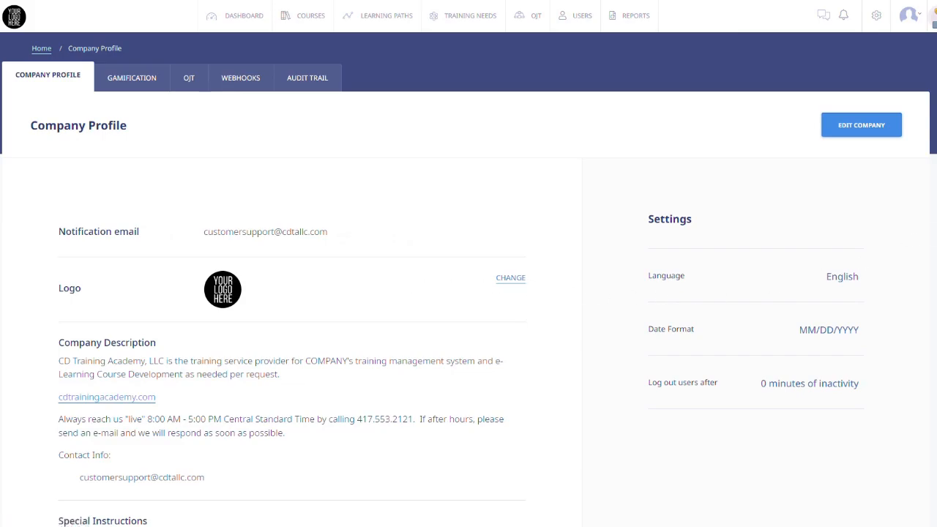
{"action": "scroll", "scroll_direction": "down", "scroll_amount": 3}
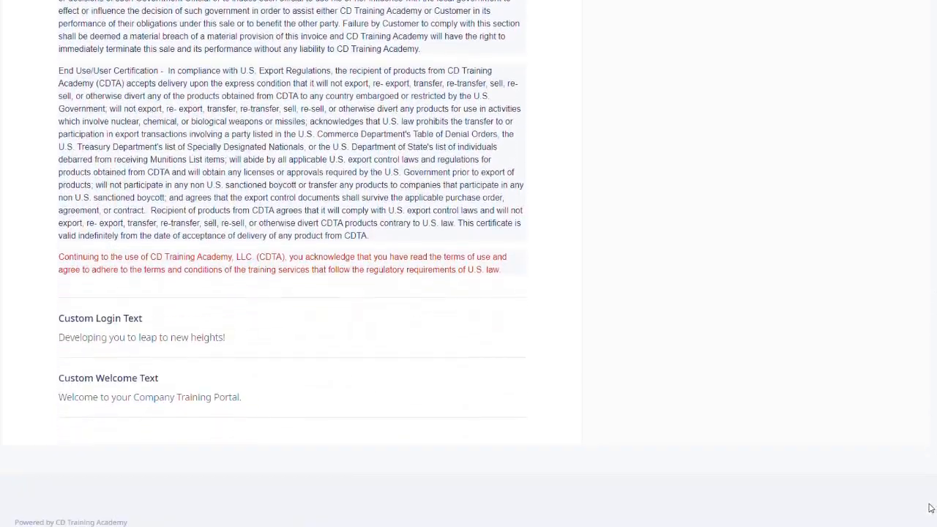
{"action": "scroll", "scroll_direction": "down", "scroll_amount": 3}
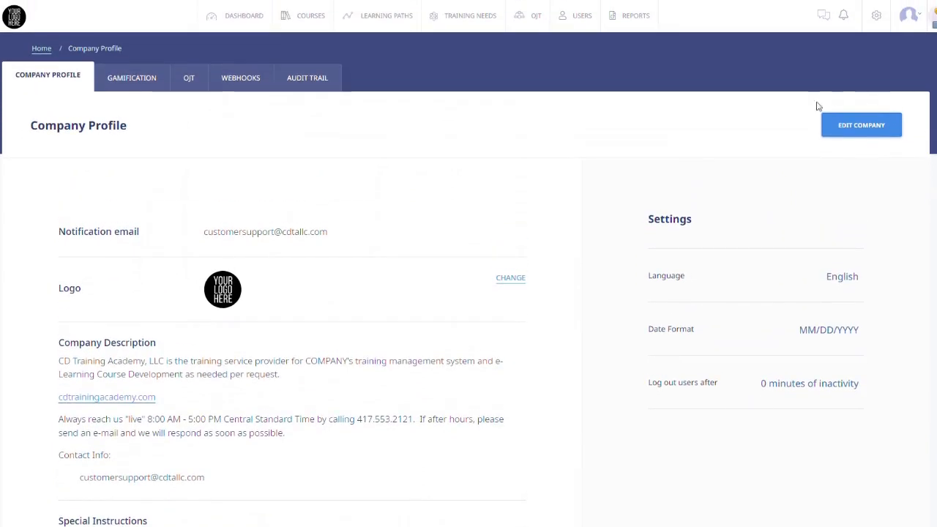
{"action": "mouse_move", "coordinate": [861, 124]}
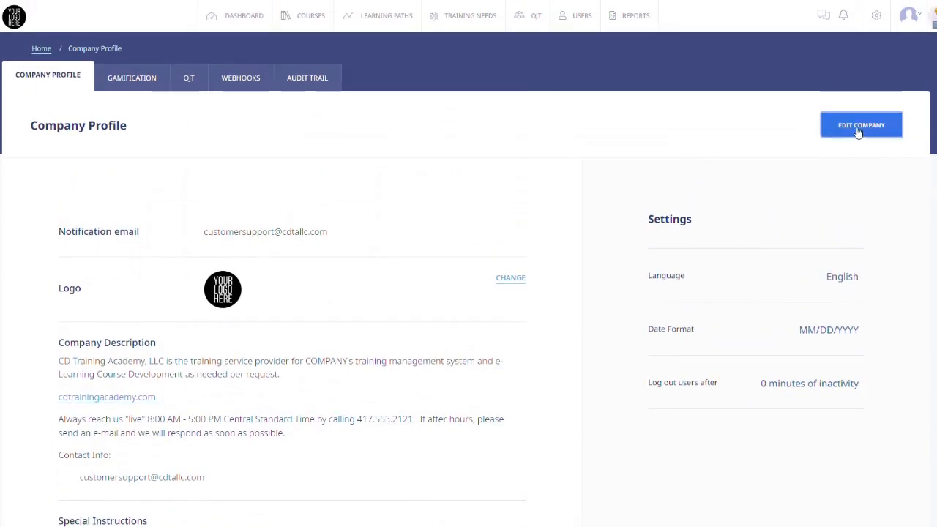
{"action": "left_click", "coordinate": [861, 125]}
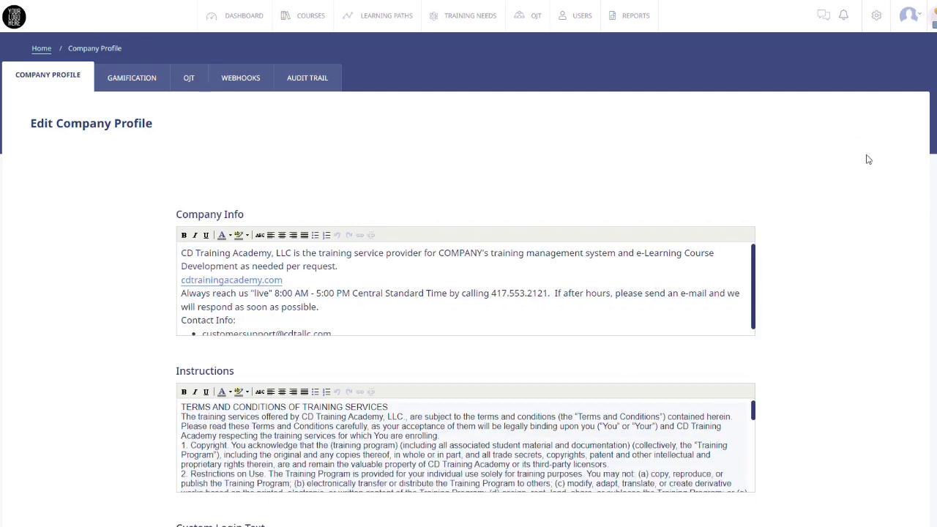
Review the Edit Company Profile form down to its logout and two-factor settings.
{"action": "scroll", "scroll_direction": "down", "scroll_amount": 3}
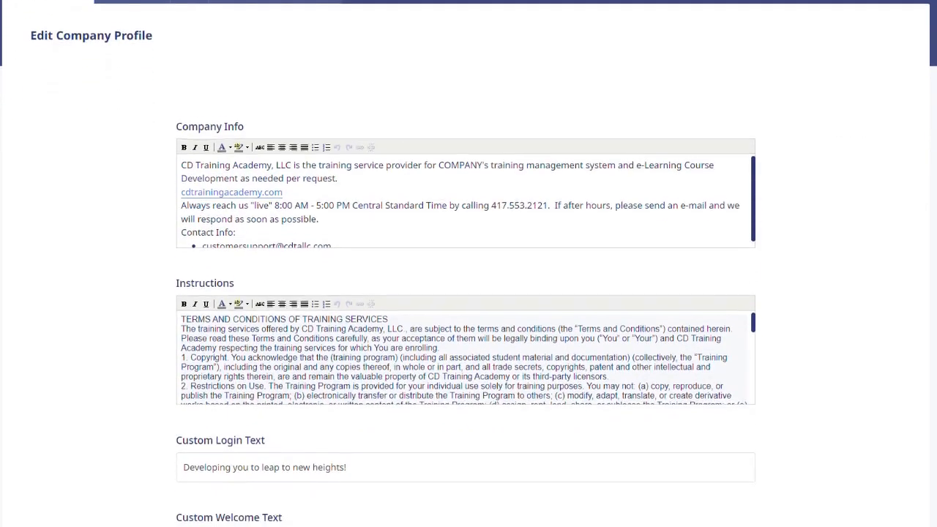
{"action": "scroll", "scroll_direction": "down", "scroll_amount": 3}
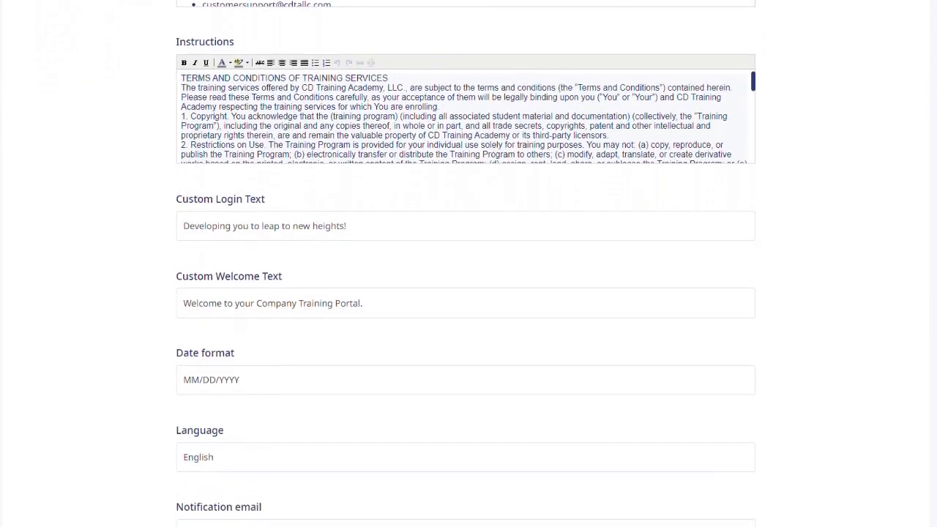
{"action": "scroll", "scroll_direction": "down", "scroll_amount": 3}
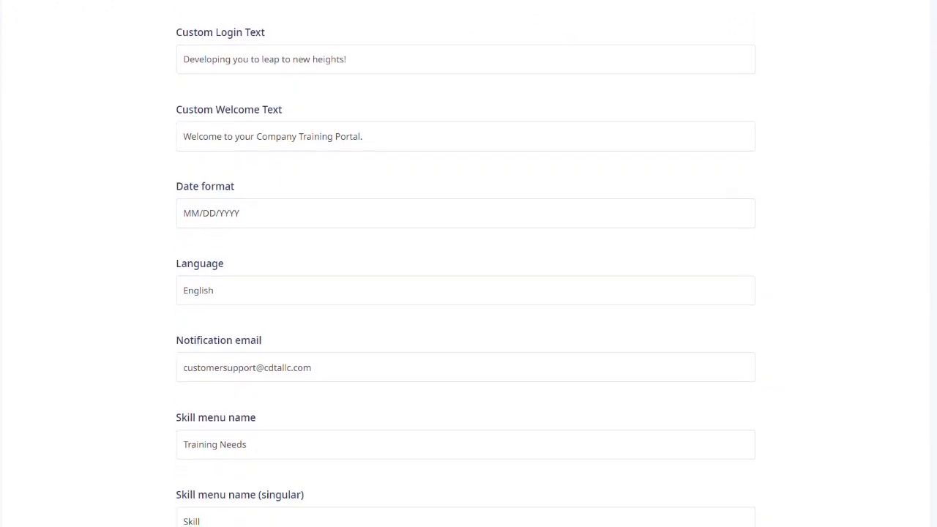
{"action": "scroll", "scroll_direction": "down", "scroll_amount": 3}
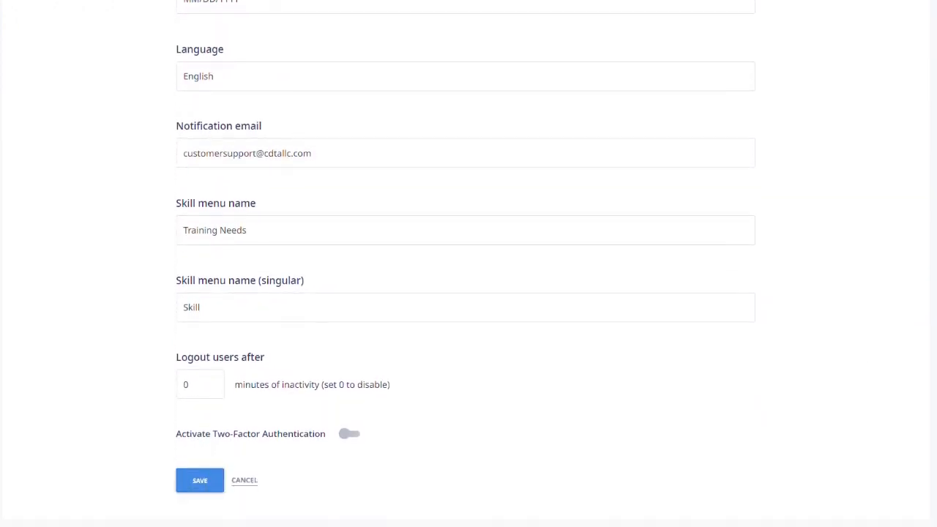
{"action": "left_click", "coordinate": [256, 229]}
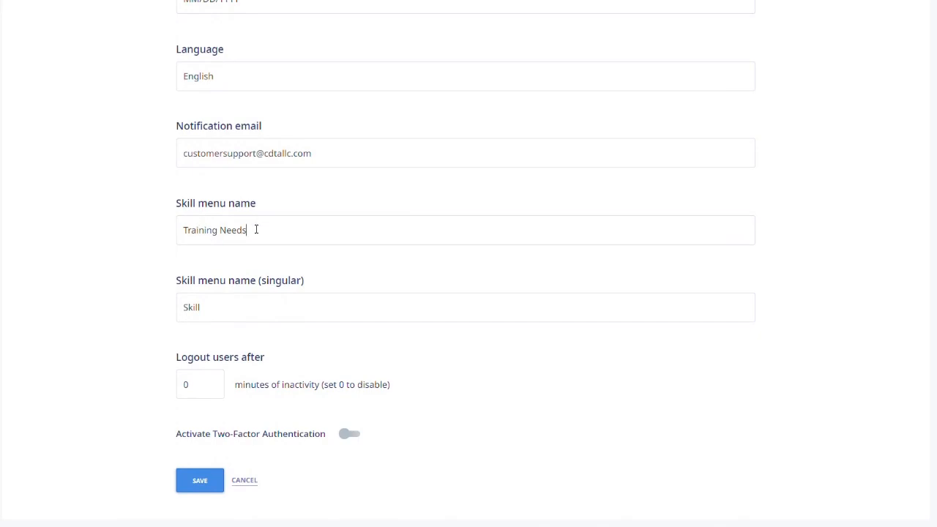
{"action": "double_click", "coordinate": [213, 230]}
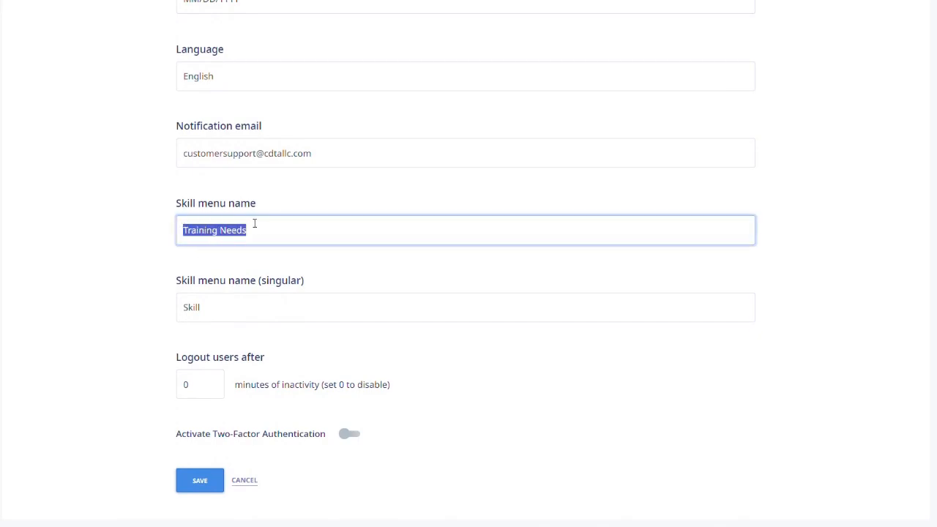
{"action": "type", "text": "Training Me"}
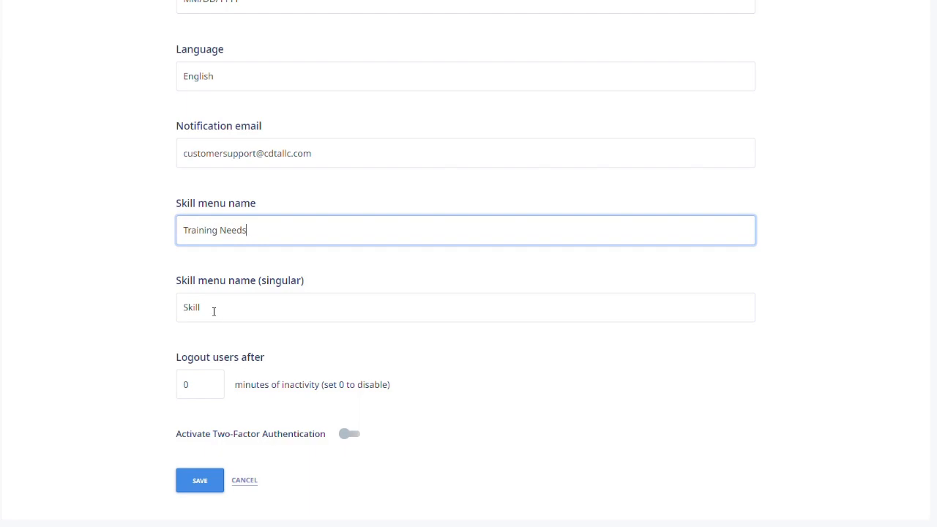
{"action": "left_click", "coordinate": [466, 308]}
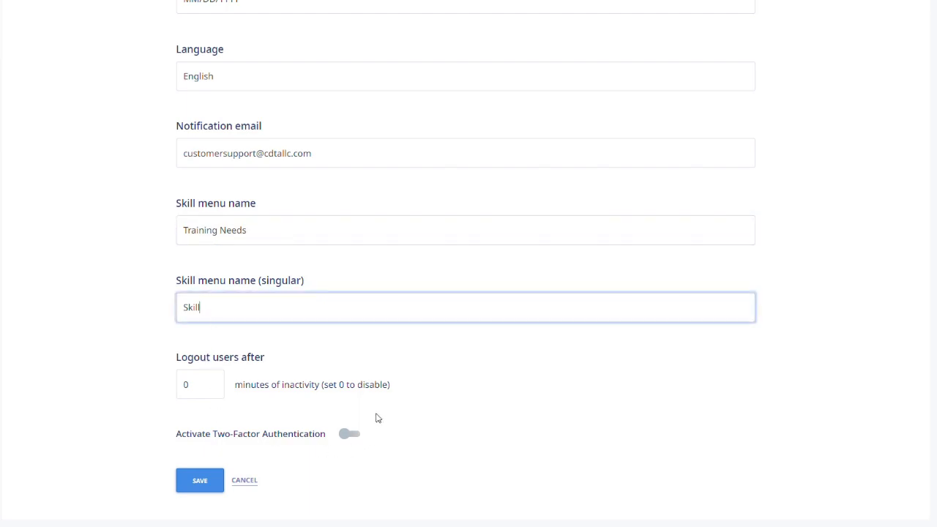
{"action": "mouse_move", "coordinate": [350, 433]}
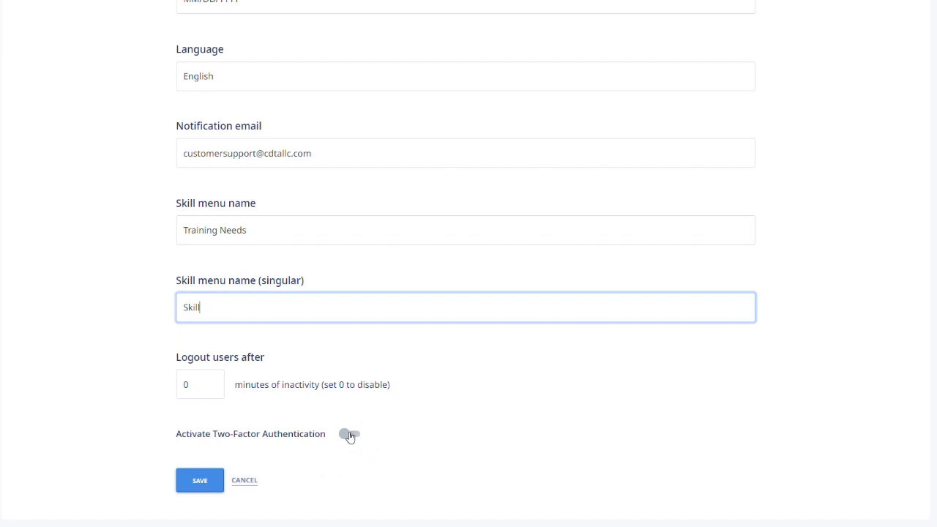
Switch two-factor authentication on then back off, and save the company profile.
{"action": "left_click", "coordinate": [350, 434]}
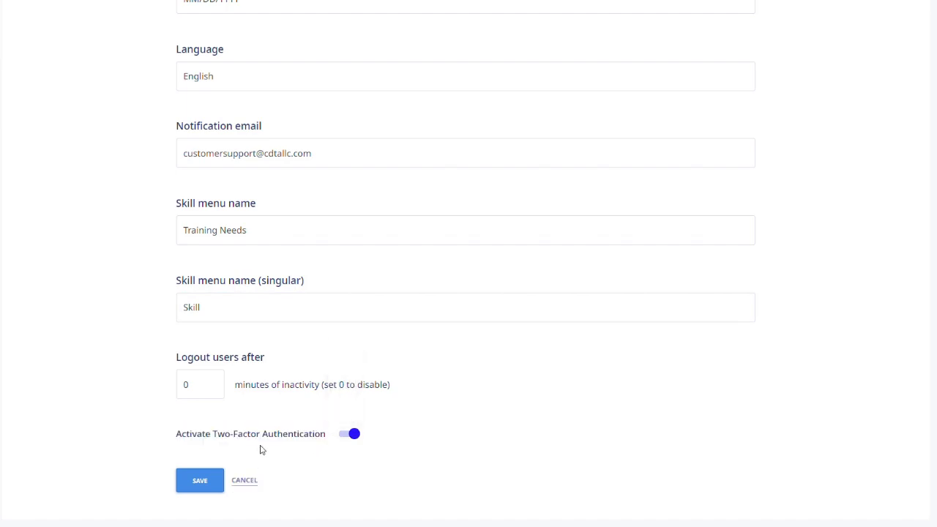
{"action": "left_click", "coordinate": [349, 434]}
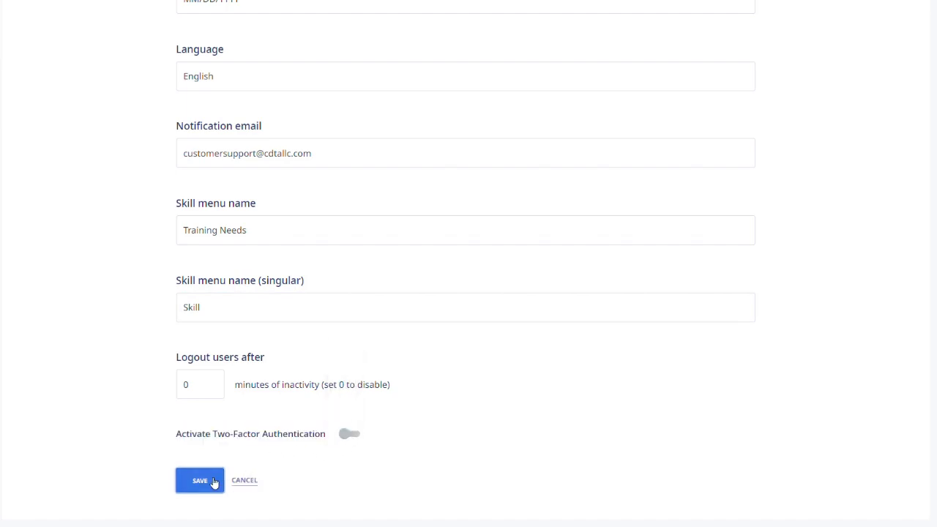
{"action": "left_click", "coordinate": [199, 480]}
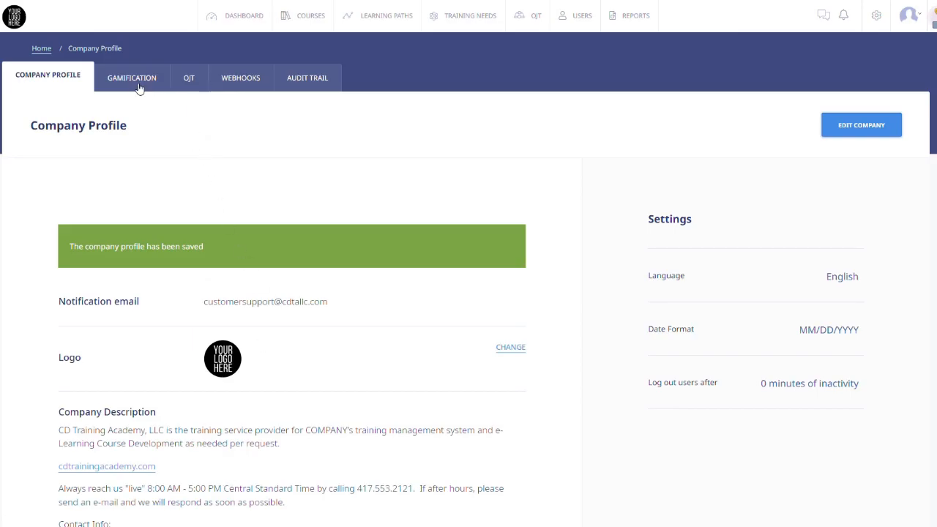
Show the Gamification settings with gamification, leaderboard and badges on.
{"action": "left_click", "coordinate": [132, 78]}
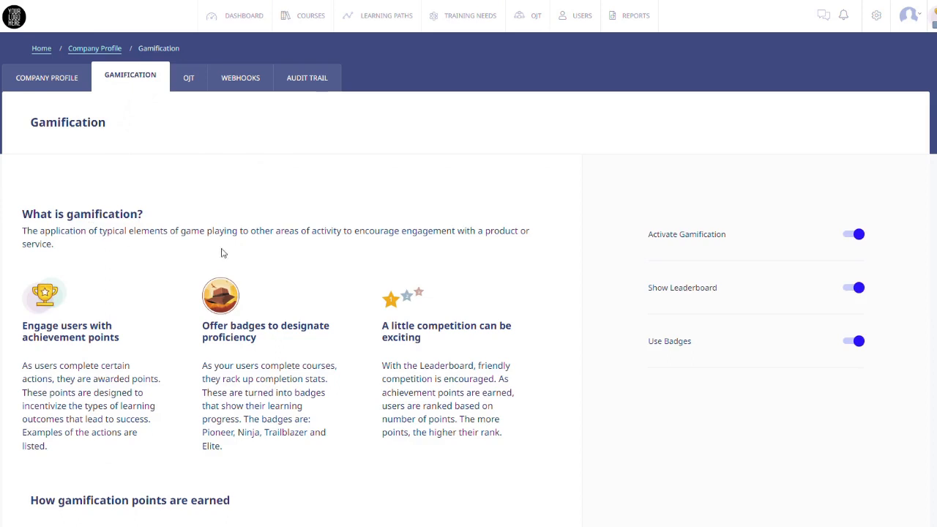
{"action": "mouse_move", "coordinate": [561, 255]}
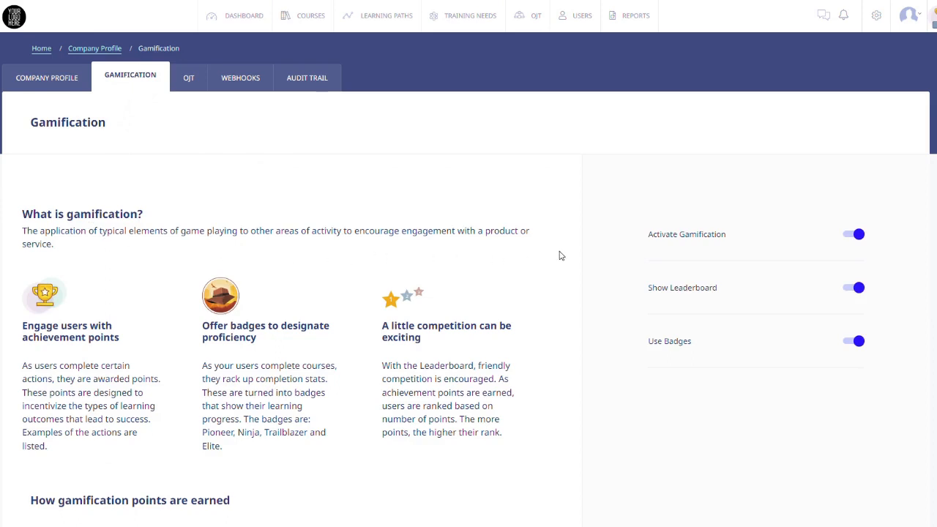